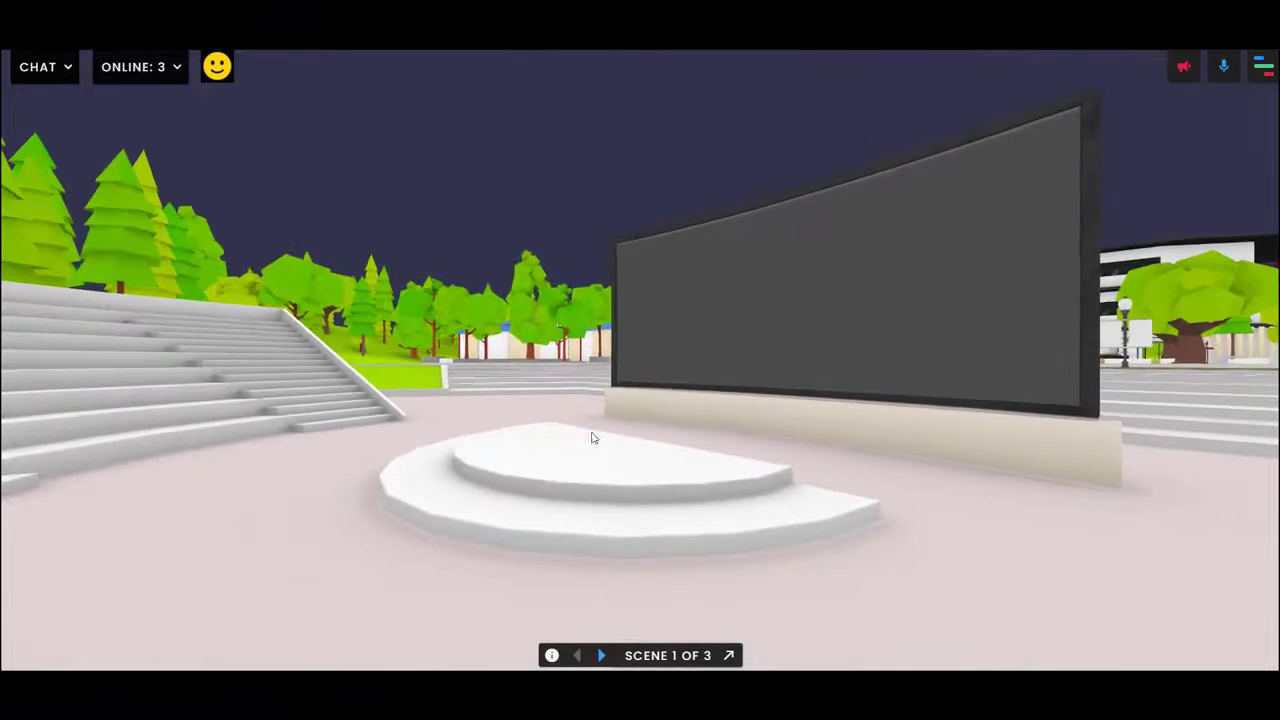
Open the FRAME side panel on the Profile tab and scroll through the profile details.
left_click(1264, 66)
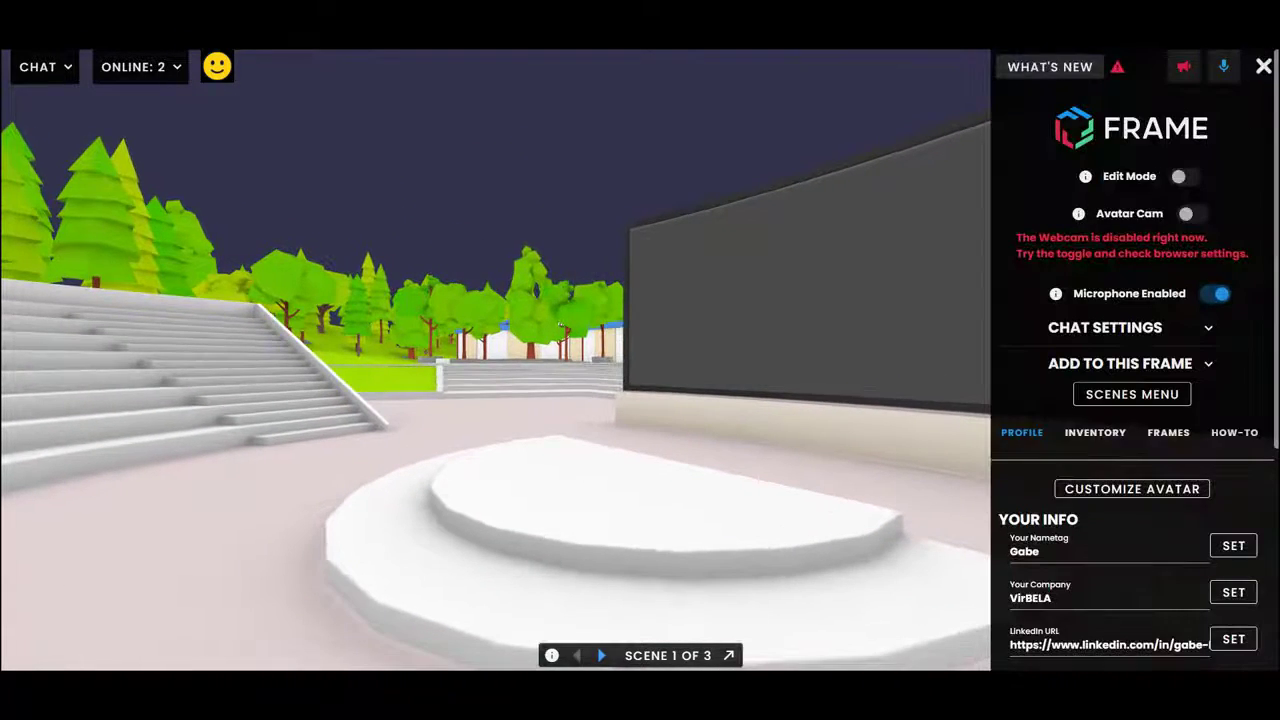
scroll("down", 3)
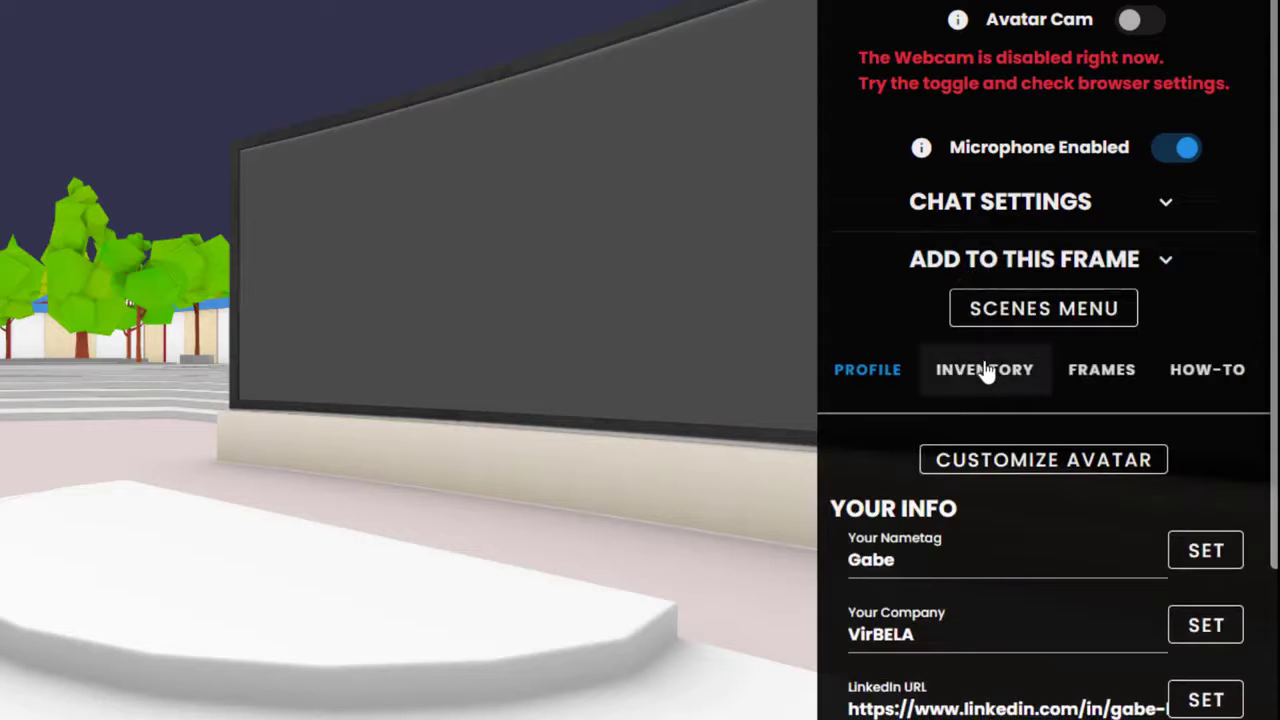
Switch to the Inventory and expand Your Images to reach the FRAME logo.
left_click(984, 369)
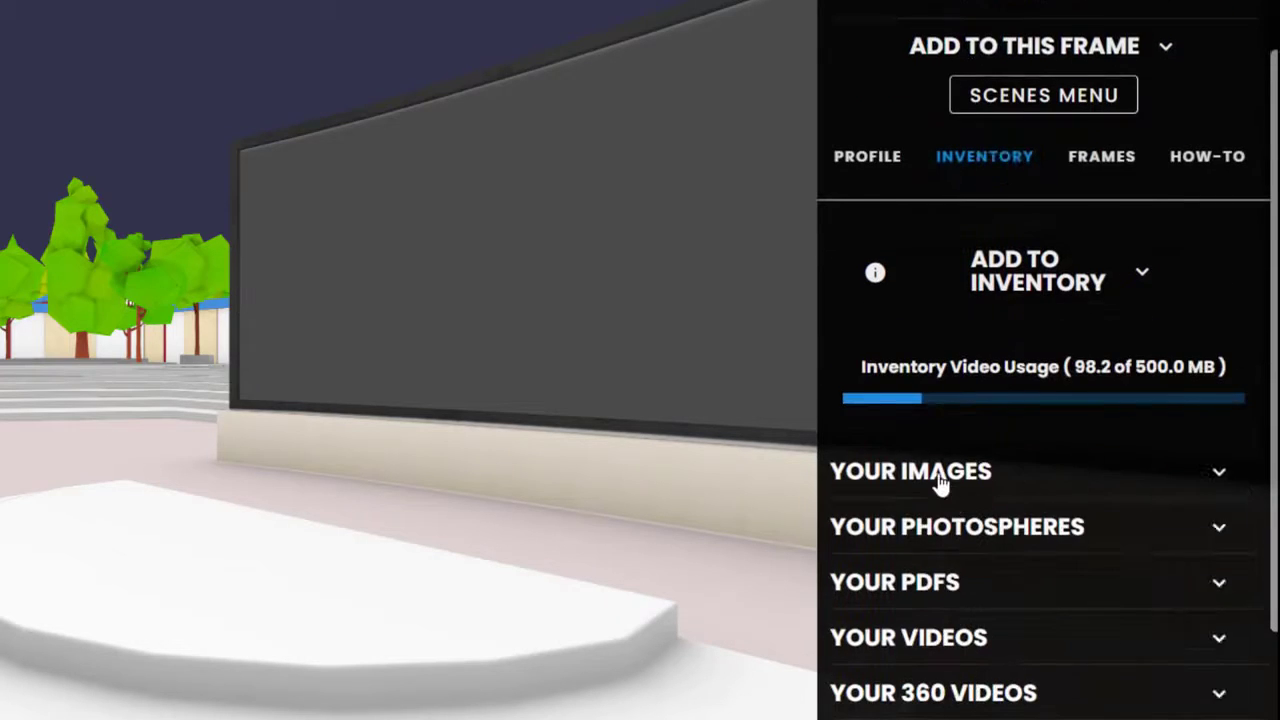
left_click(909, 471)
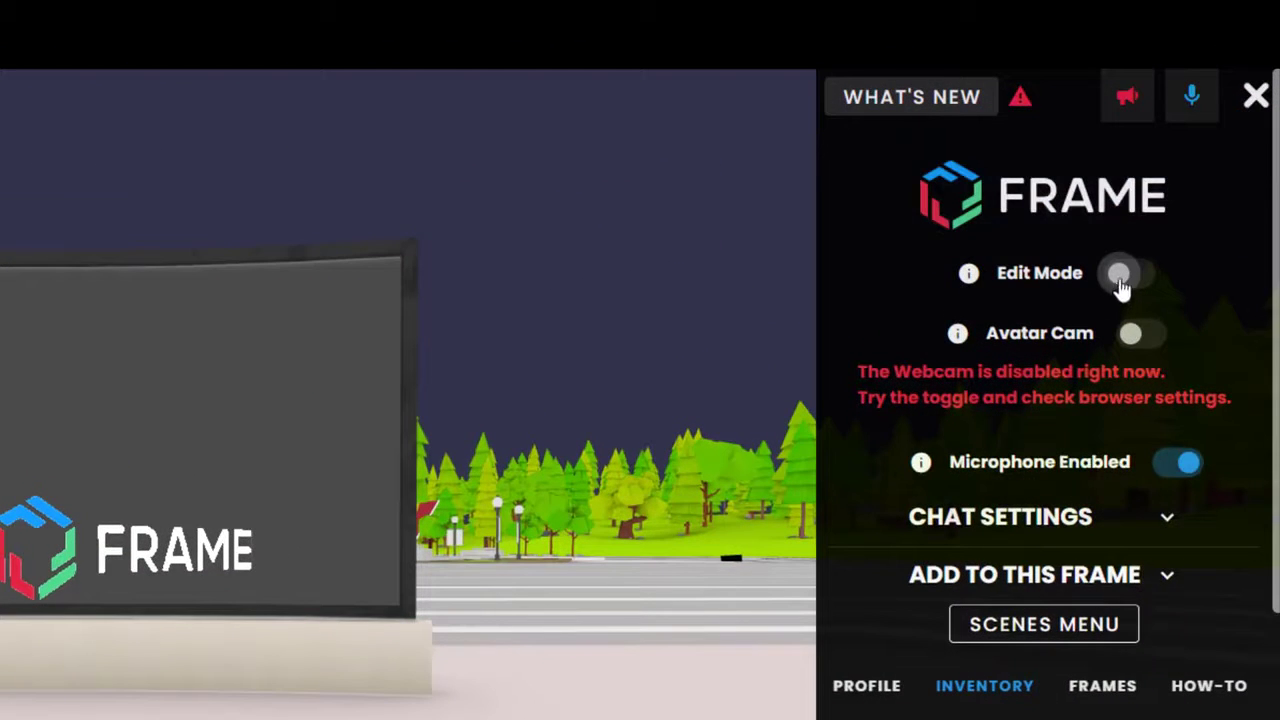
Switch Edit Mode on so the logo's asset panel can be used.
left_click(1128, 272)
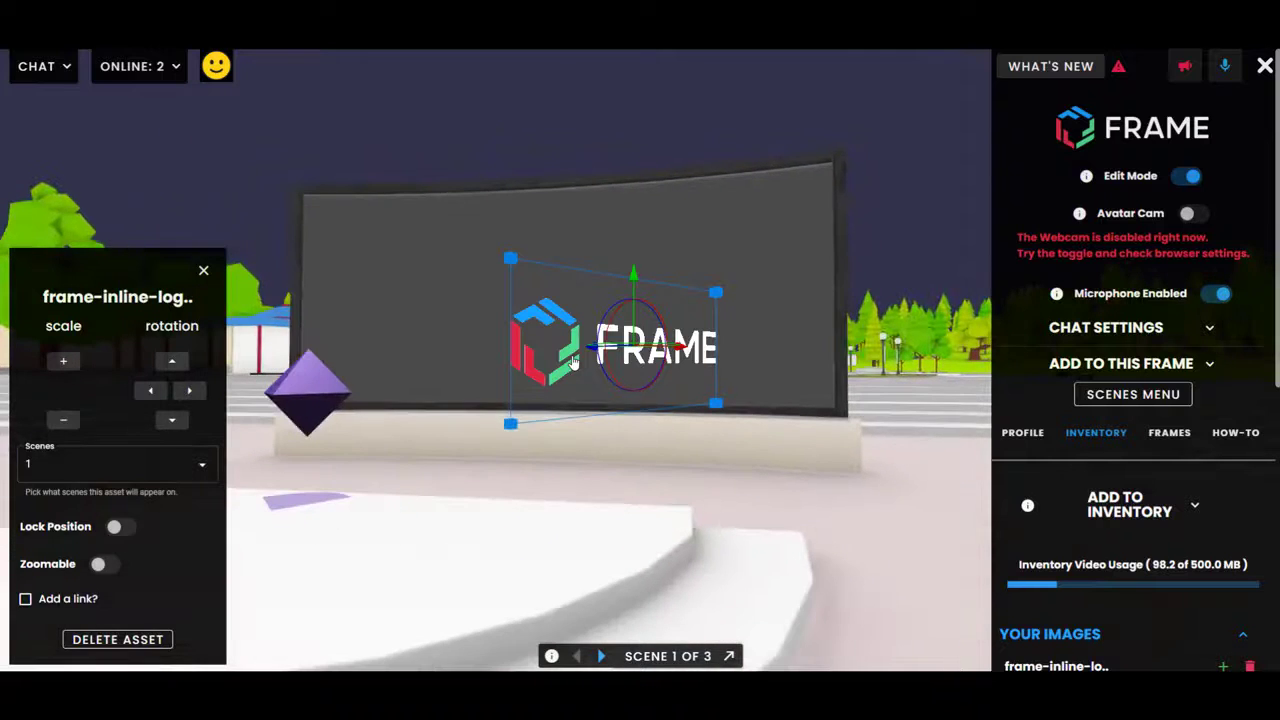
Close the side panel, leaving the scaled-down logo on the curved screen.
left_click(1264, 66)
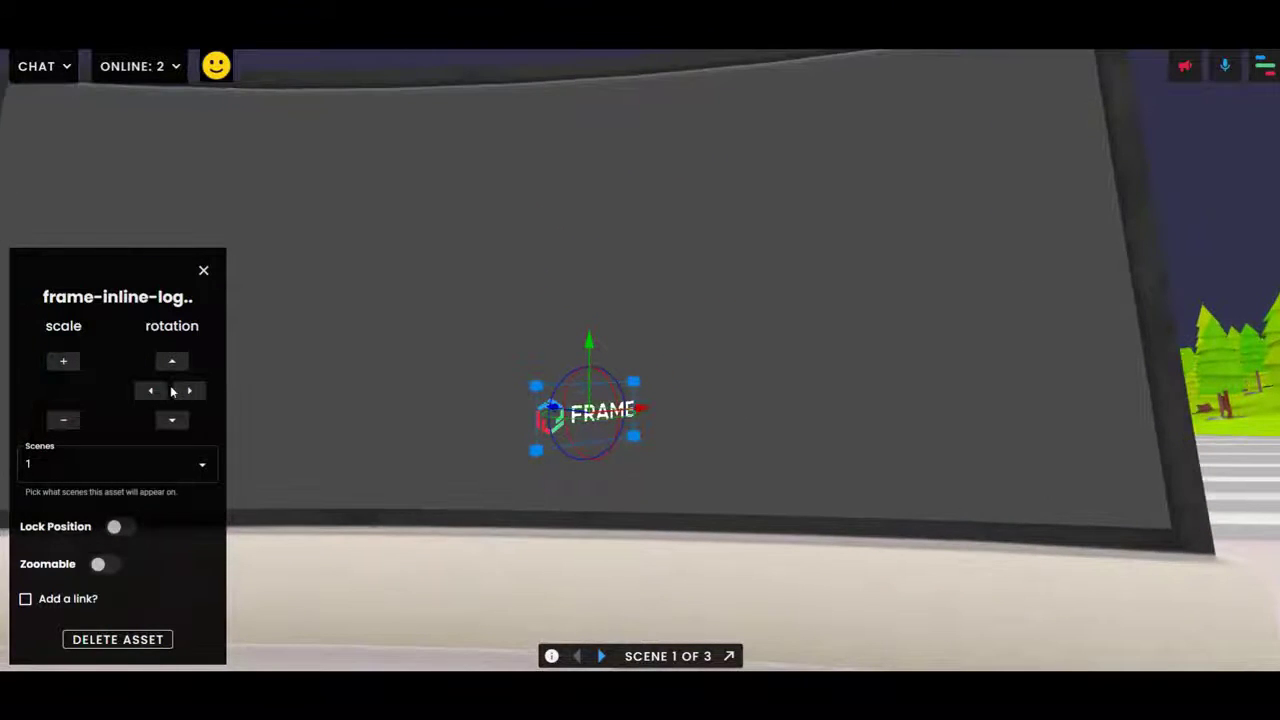
Rotate the FRAME logo with the rotation arrows until it sits level.
left_click(150, 391)
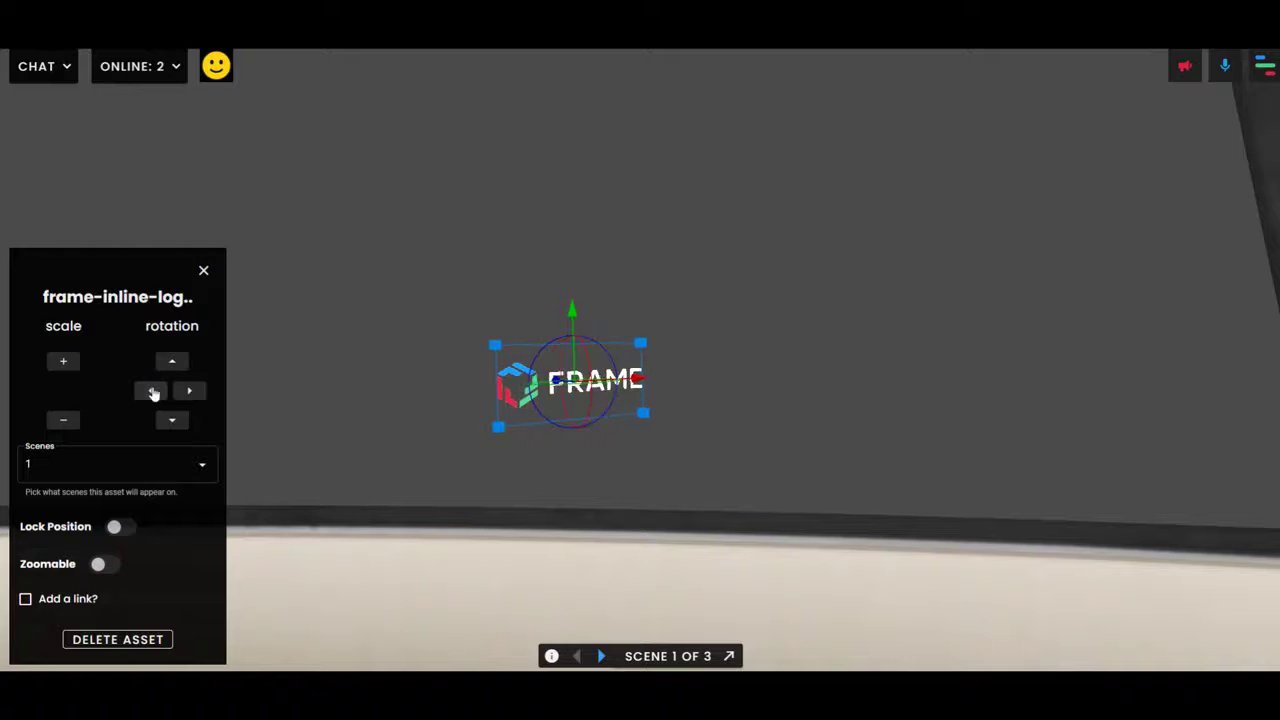
left_click(152, 390)
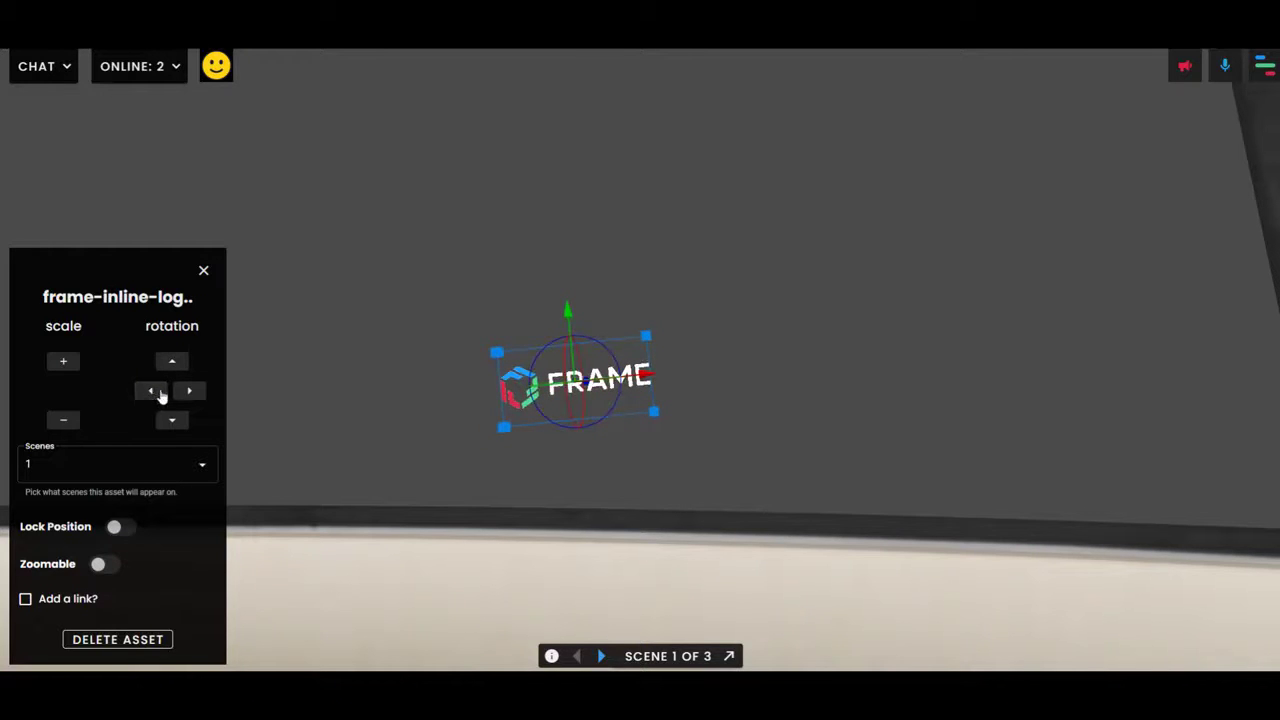
left_click(150, 391)
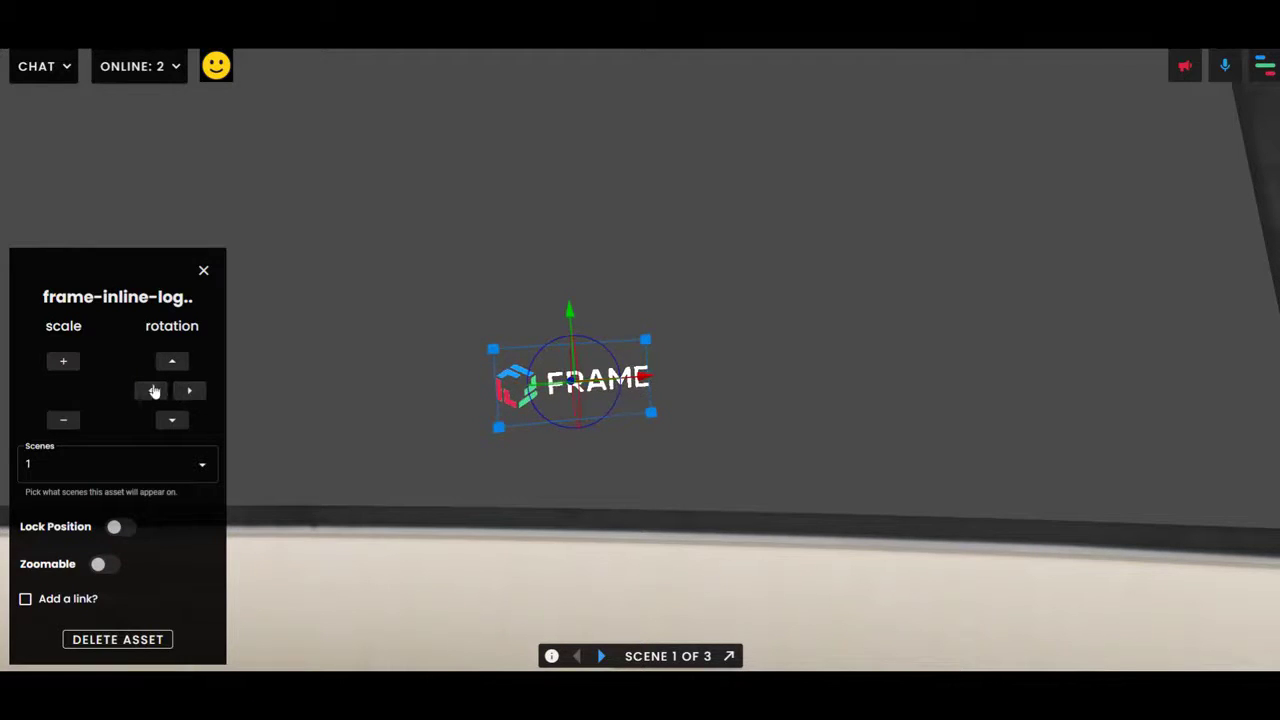
left_click(150, 390)
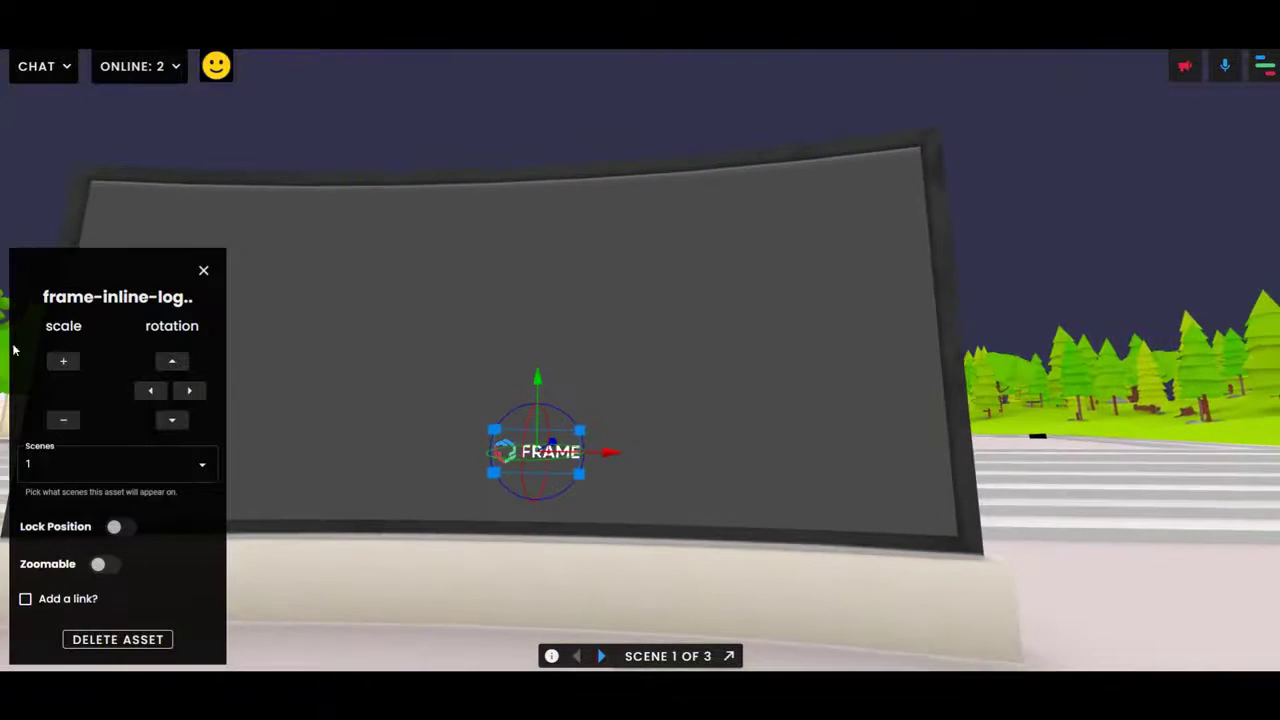
Scale the FRAME logo up with three presses of the scale + button.
left_click(63, 361)
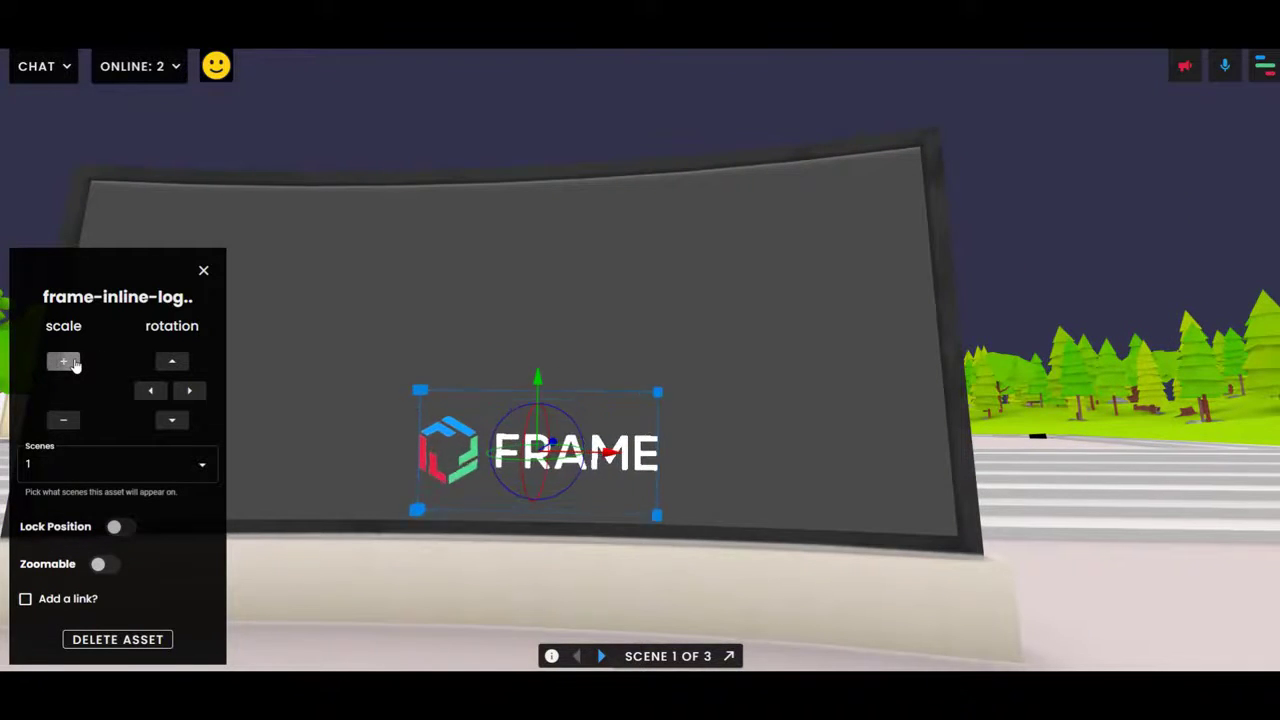
left_click(63, 362)
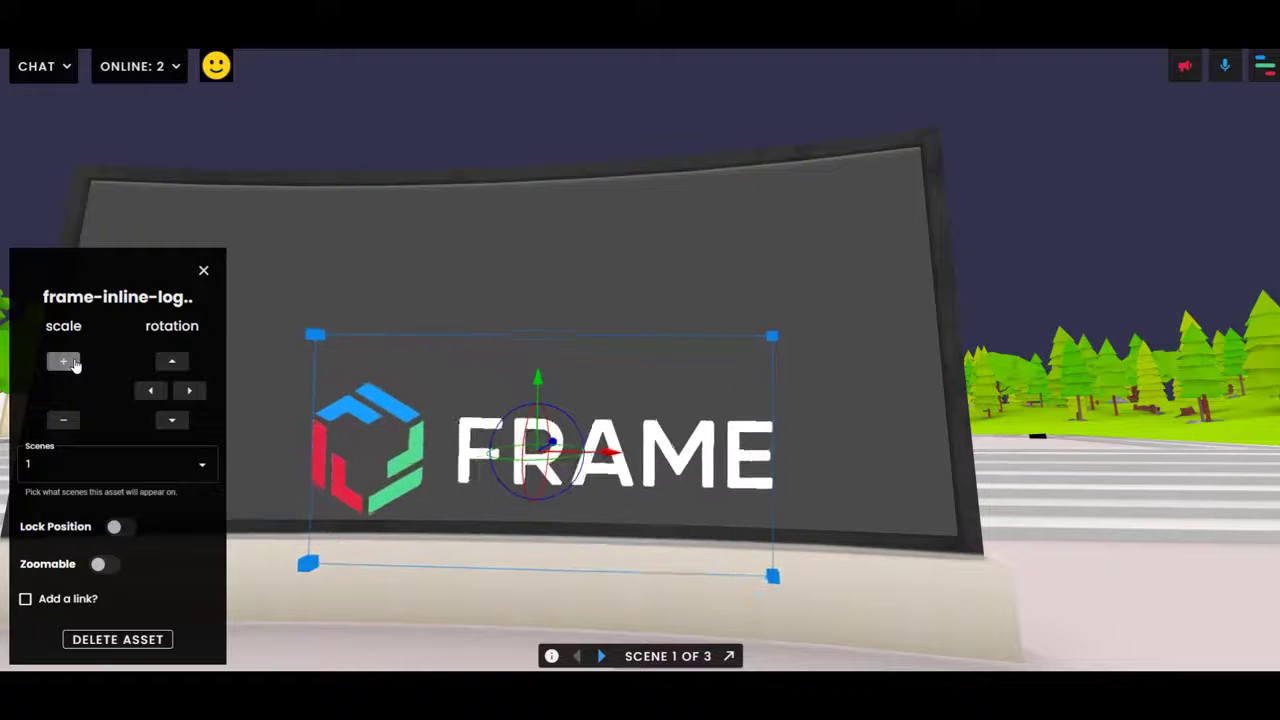
left_click(63, 362)
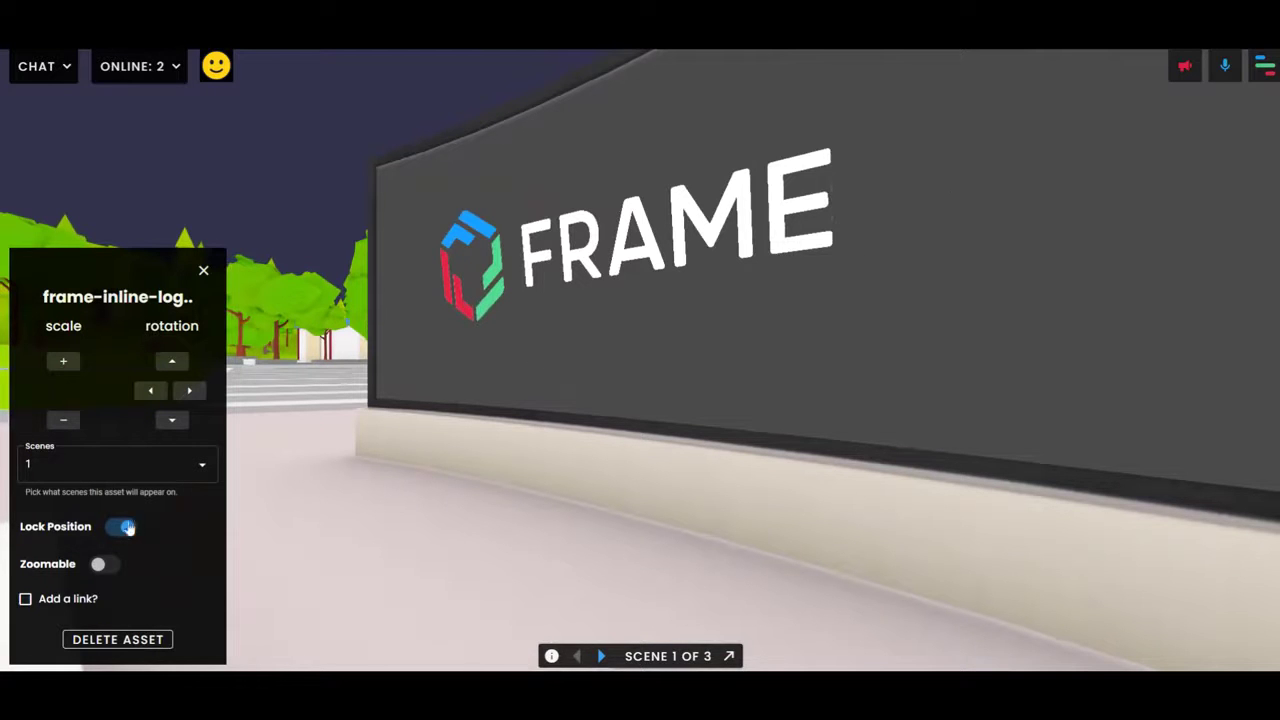
Turn Lock Position off and try Add a link and Zoomable, leaving both off.
left_click(120, 526)
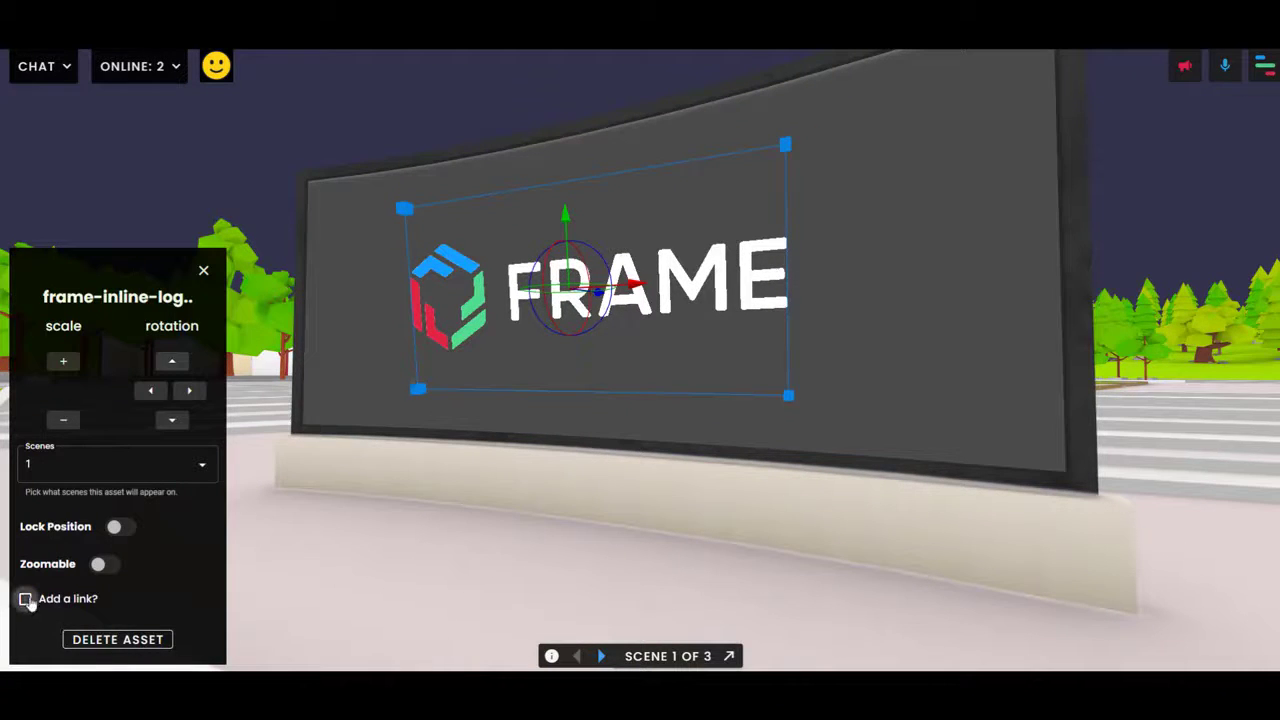
left_click(25, 597)
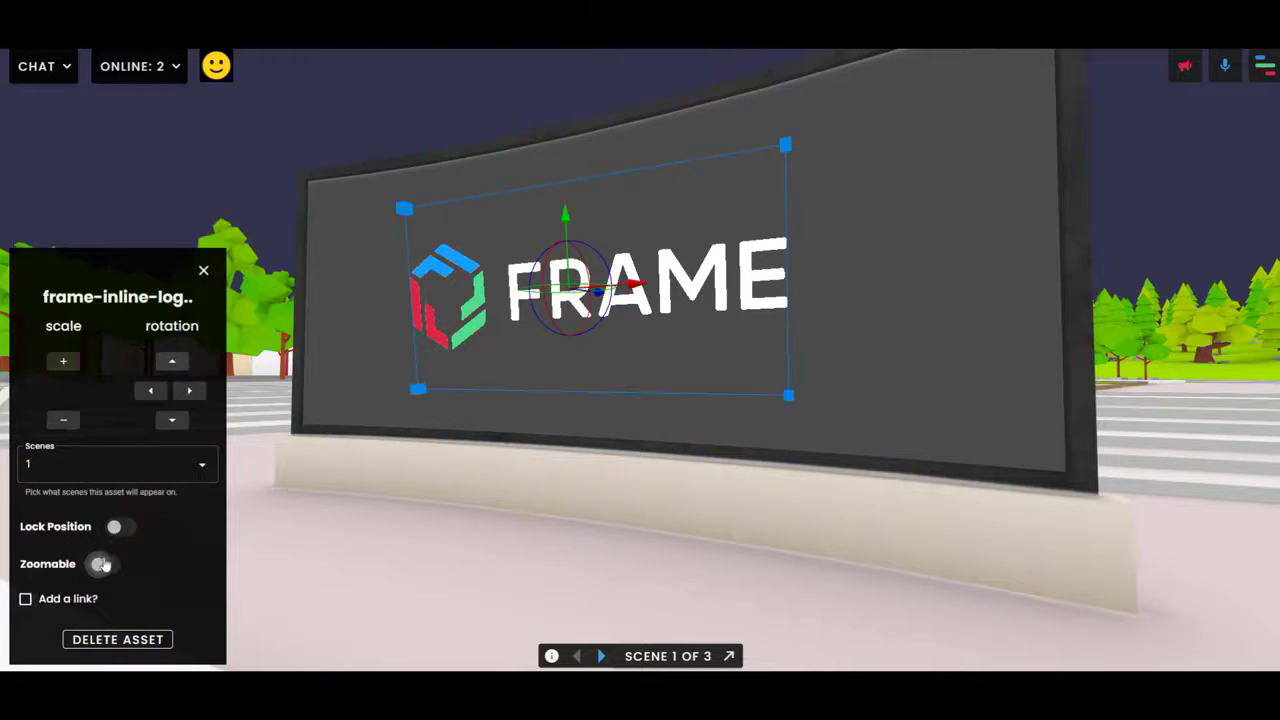
left_click(100, 564)
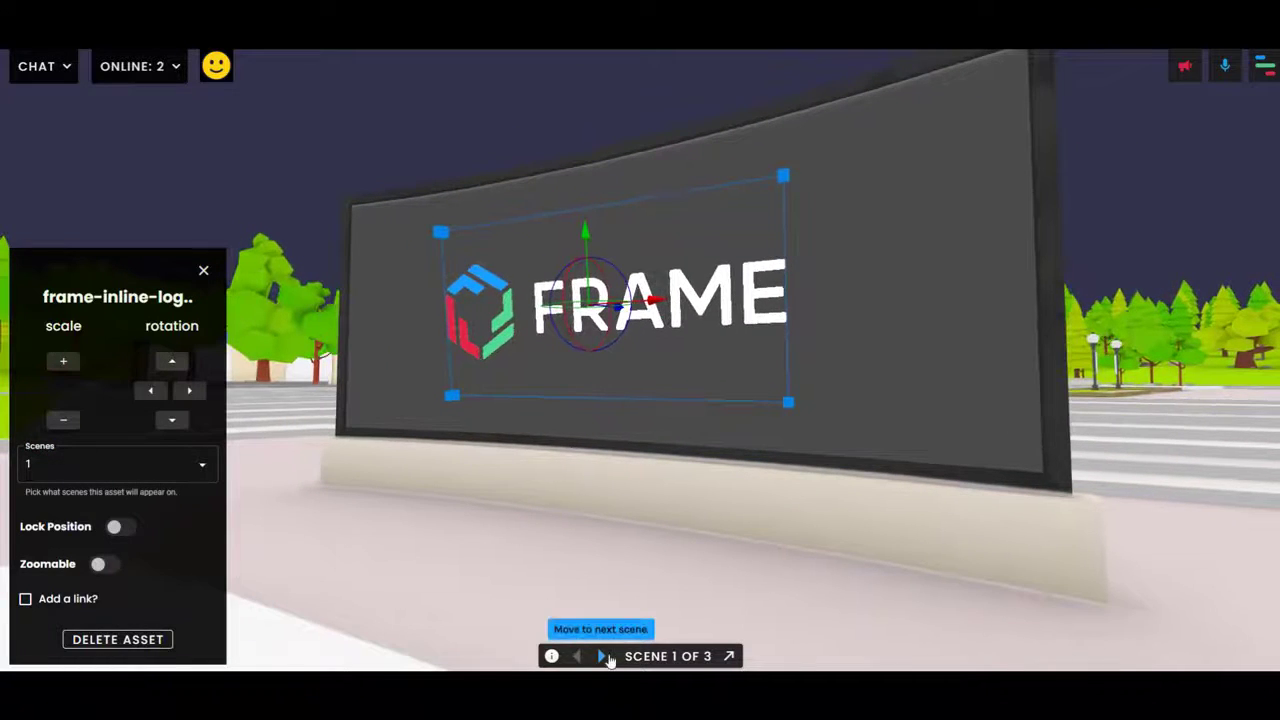
Check scene 2, return to scene 1, and set the logo's Scenes to 1 and 2.
left_click(600, 656)
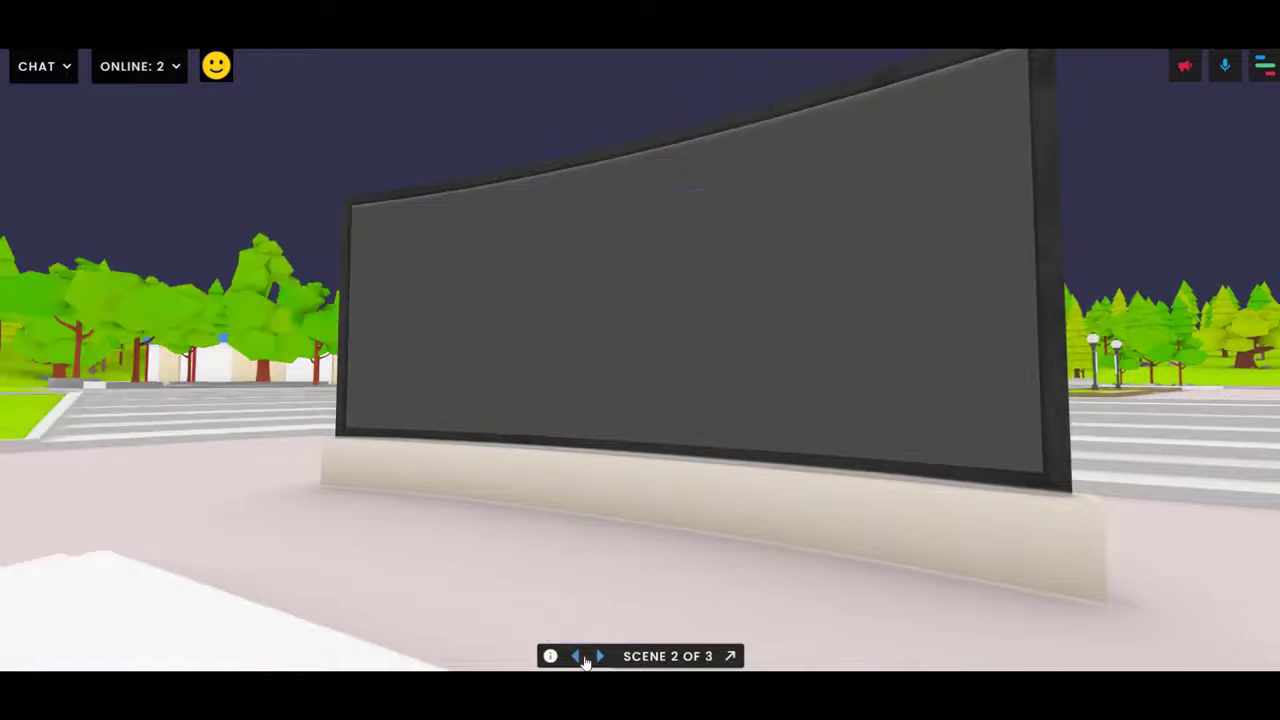
left_click(576, 656)
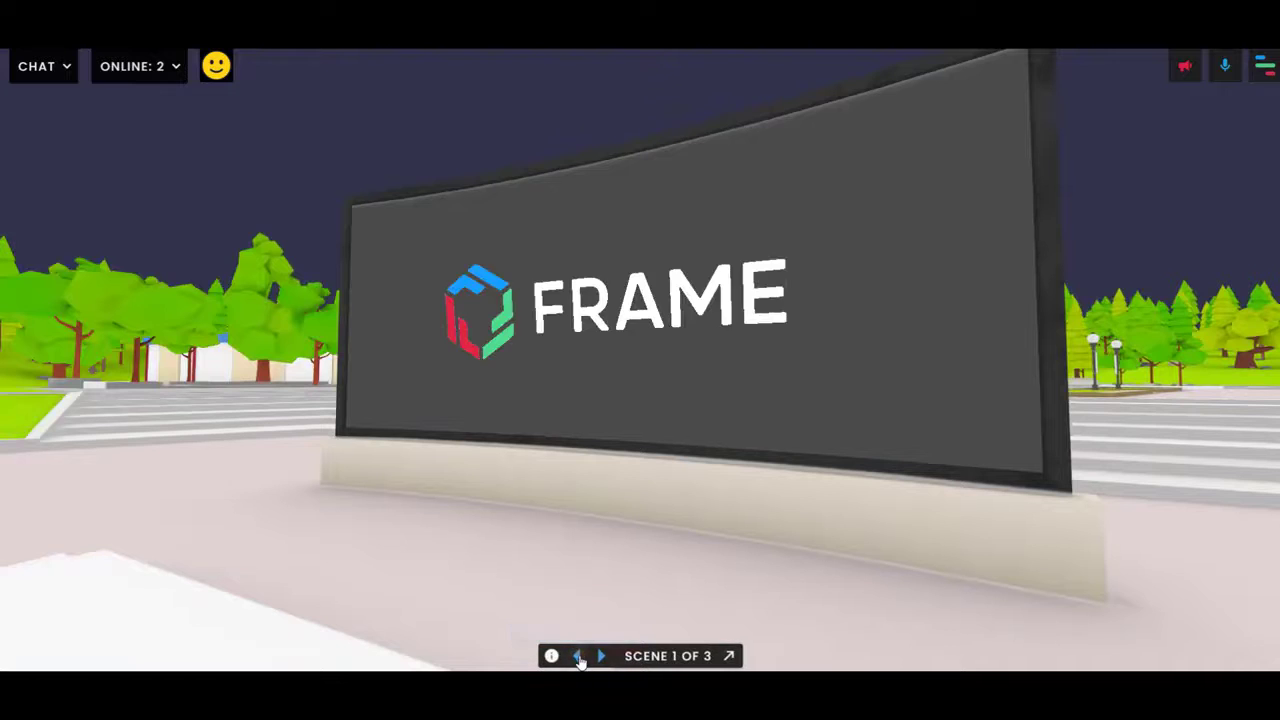
left_click(615, 305)
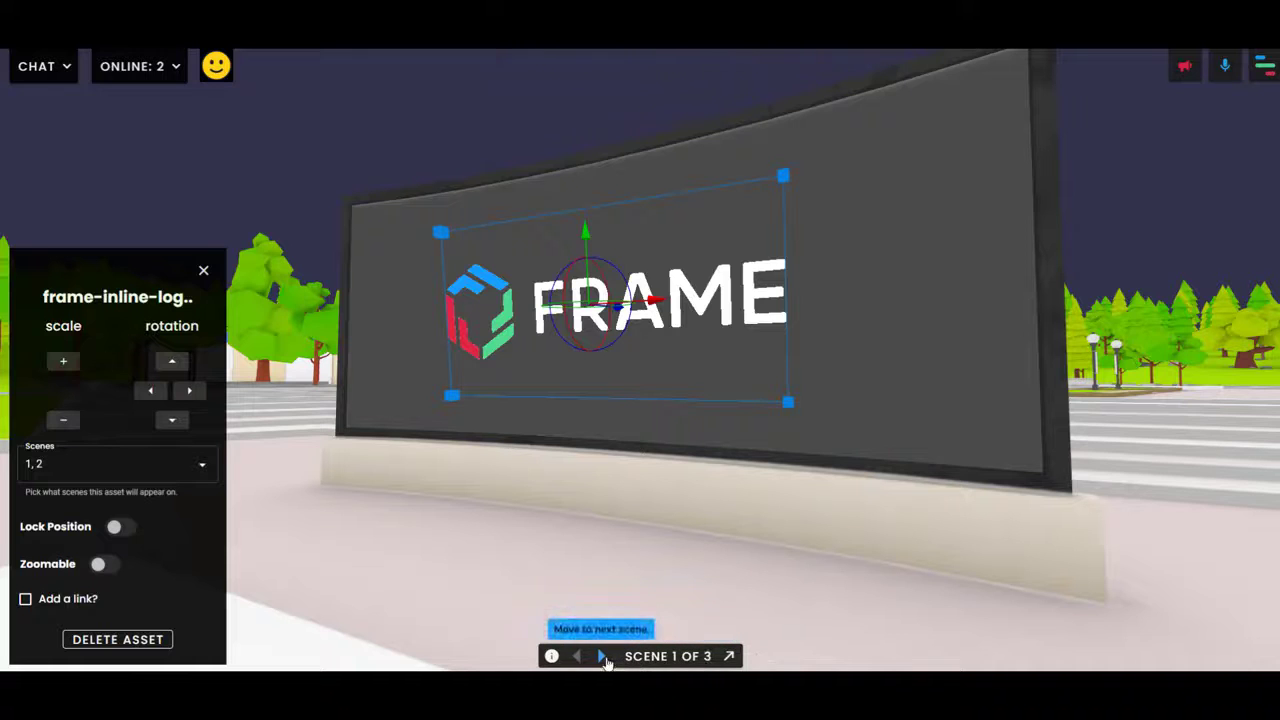
mouse_move(620, 528)
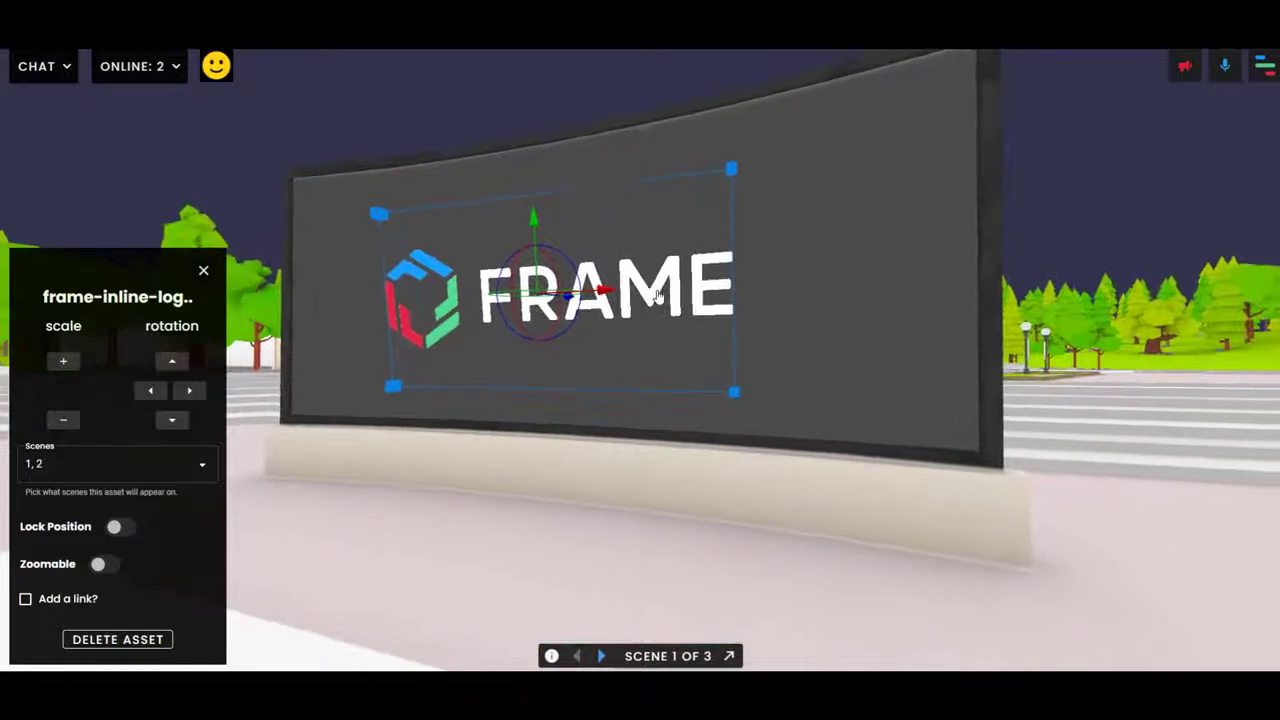
Add the bird model from Your 3D Models and scale it up.
left_click(1263, 66)
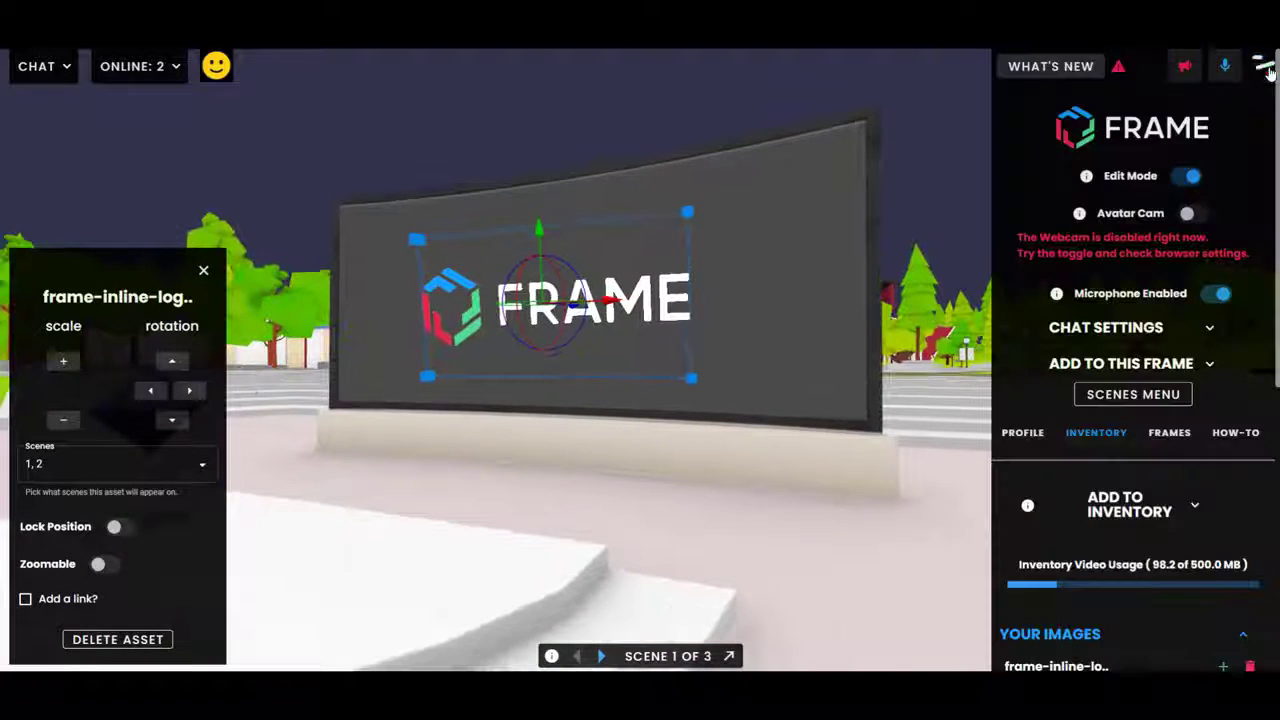
scroll("down", 3)
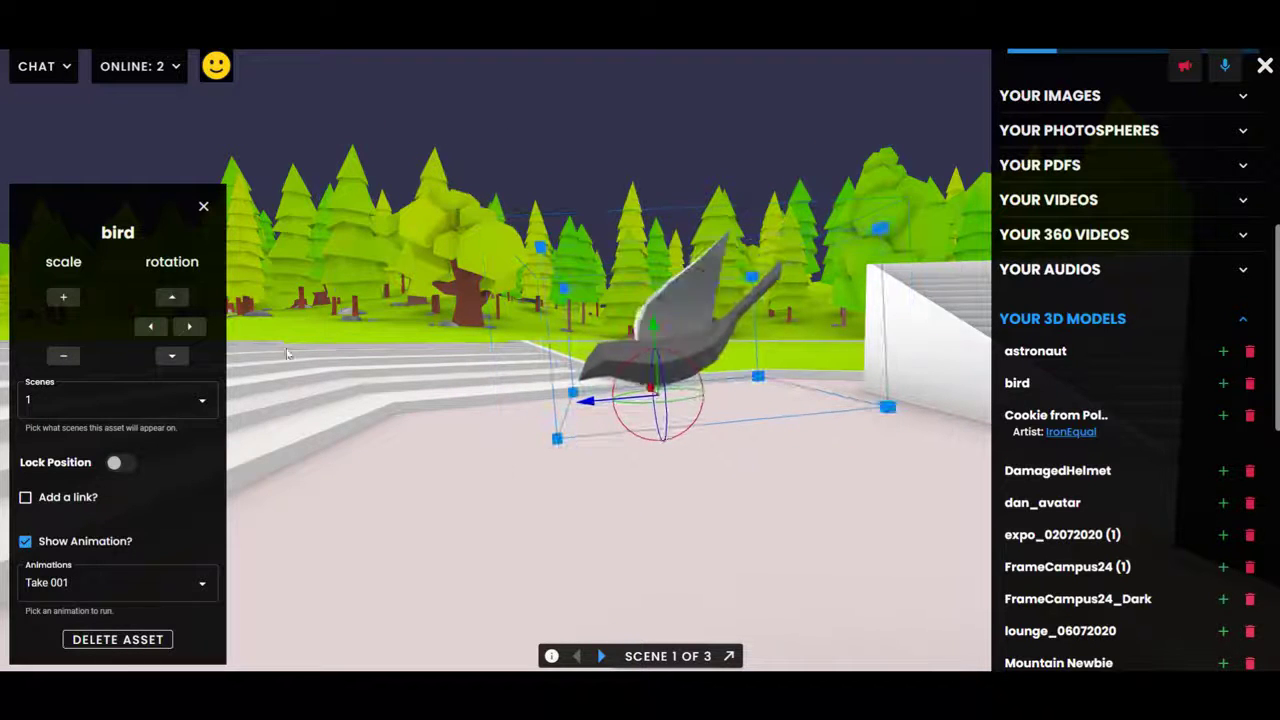
left_click(63, 297)
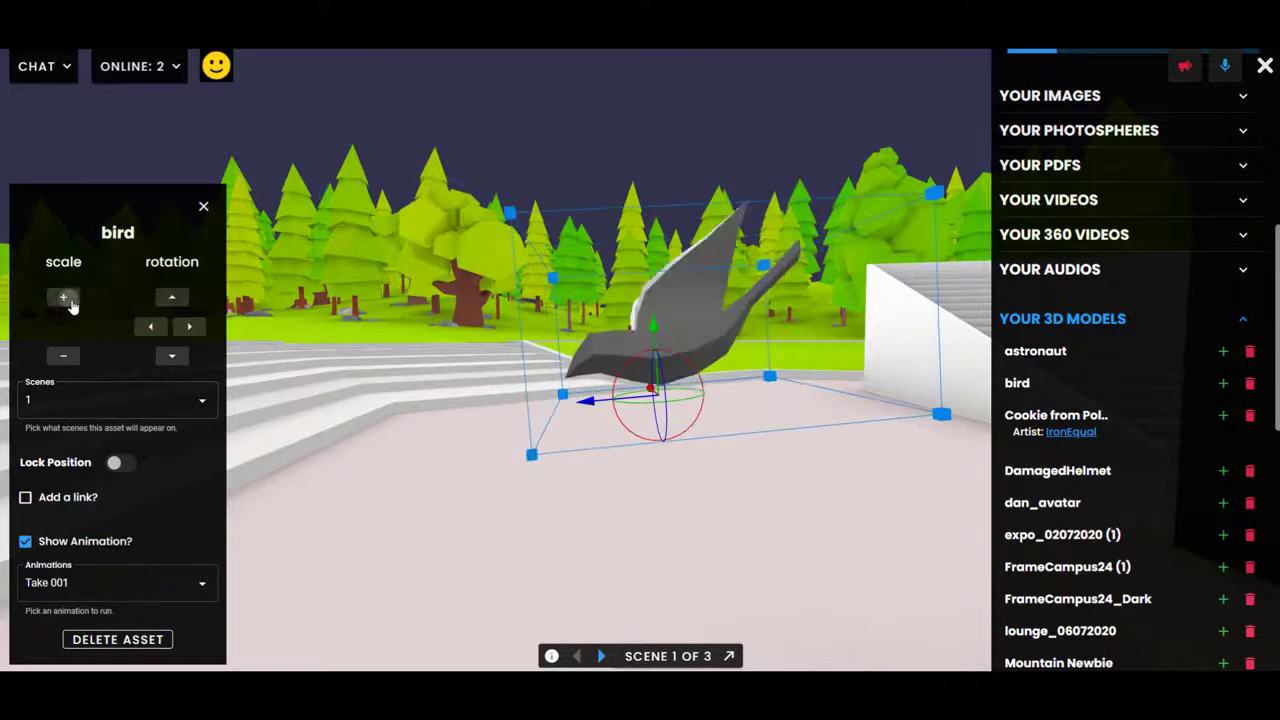